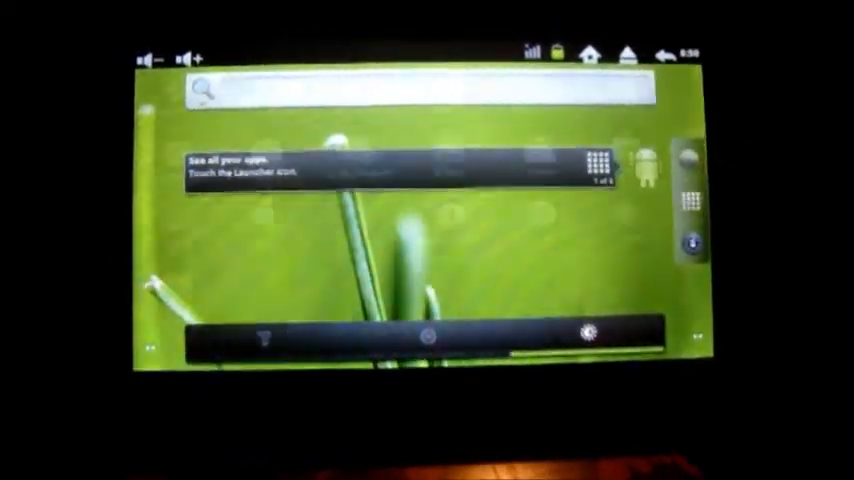
# Step: Turn on 3G under Settings > Wireless & networks, leaving Wi-Fi off
pyautogui.click(687, 199)
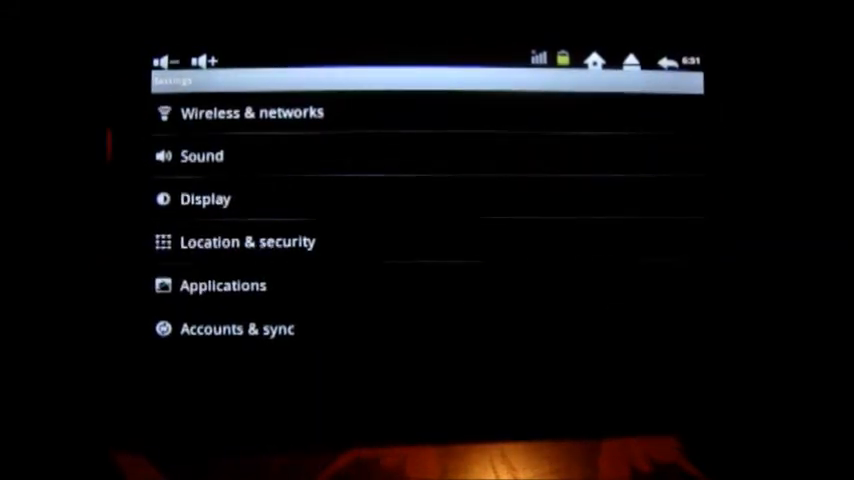
pyautogui.click(251, 112)
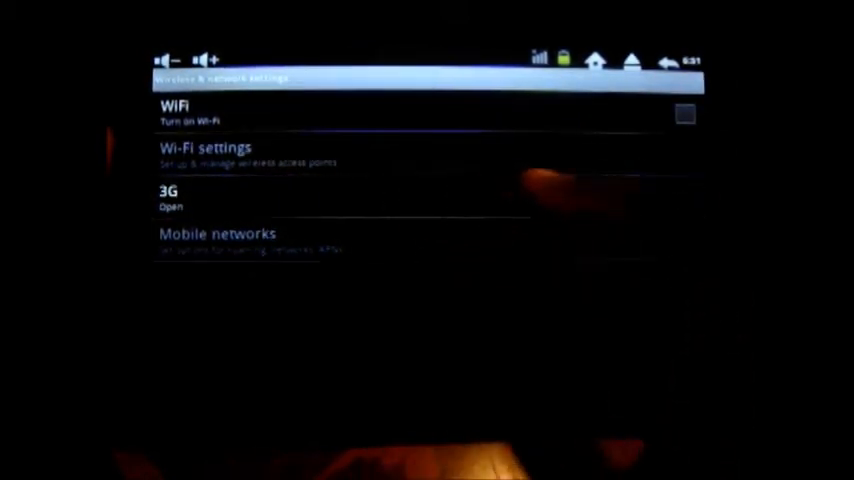
pyautogui.click(683, 197)
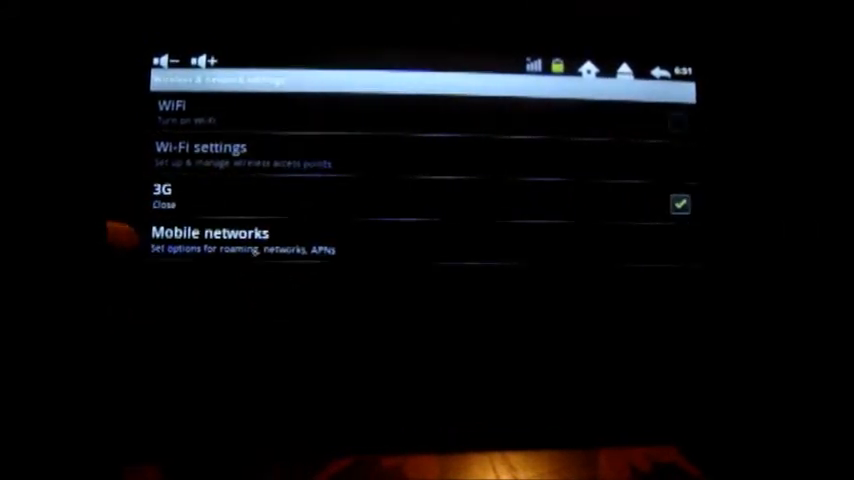
# Step: Open Mobile networks to show data, roaming and access point name options
pyautogui.click(211, 232)
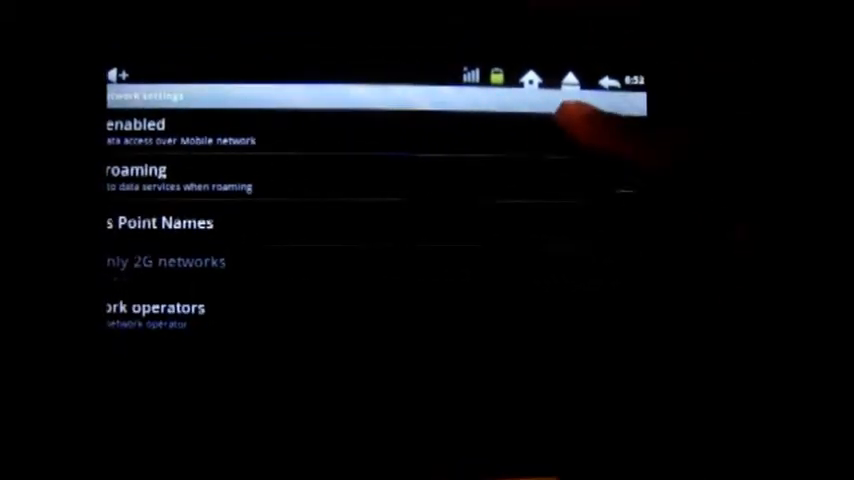
# Step: Enable mobile data and tick Data roaming, bringing up the roaming warning
pyautogui.click(621, 138)
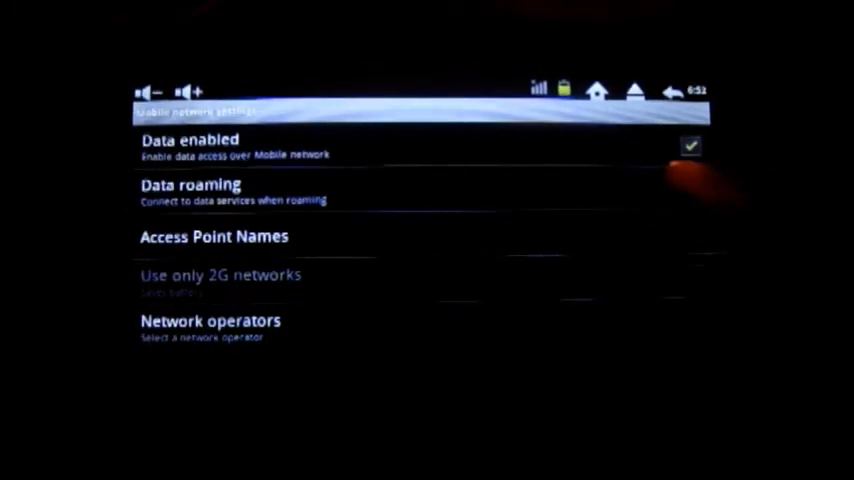
pyautogui.click(190, 185)
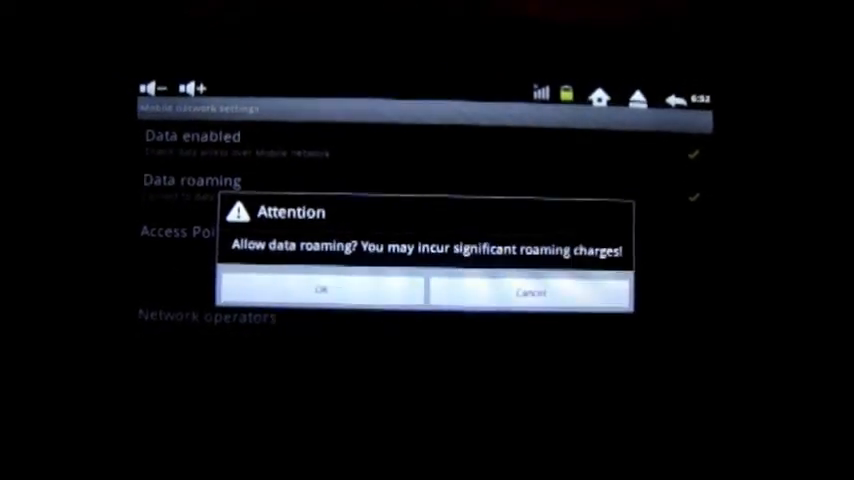
# Step: Accept the data roaming warning with OK, reaching the empty Access Point Names list
pyautogui.click(320, 290)
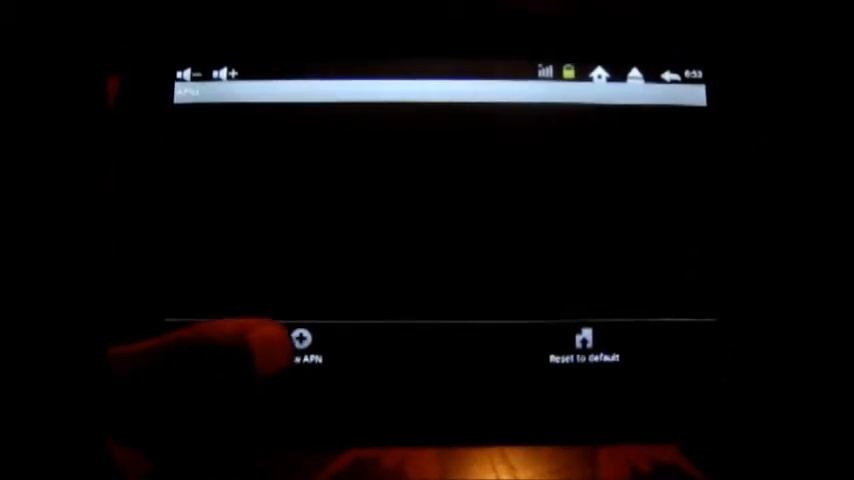
# Step: Create a new access point and name it 'Orange Internet'
pyautogui.click(303, 345)
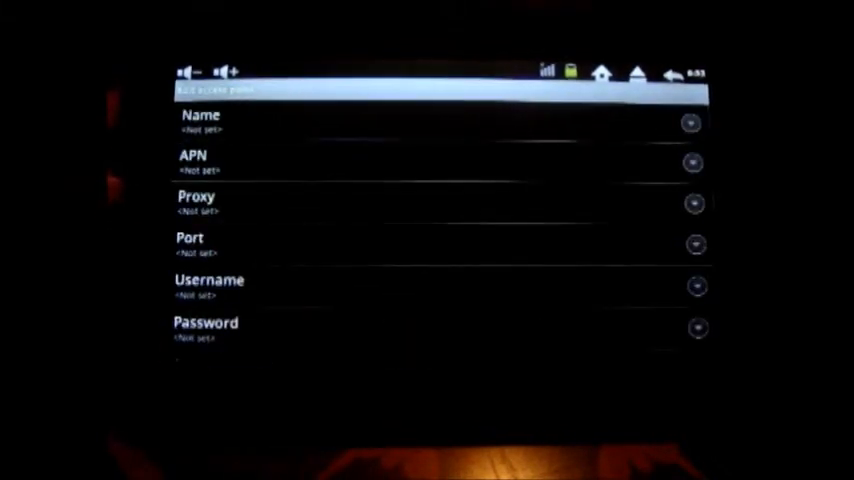
pyautogui.scroll(-3)
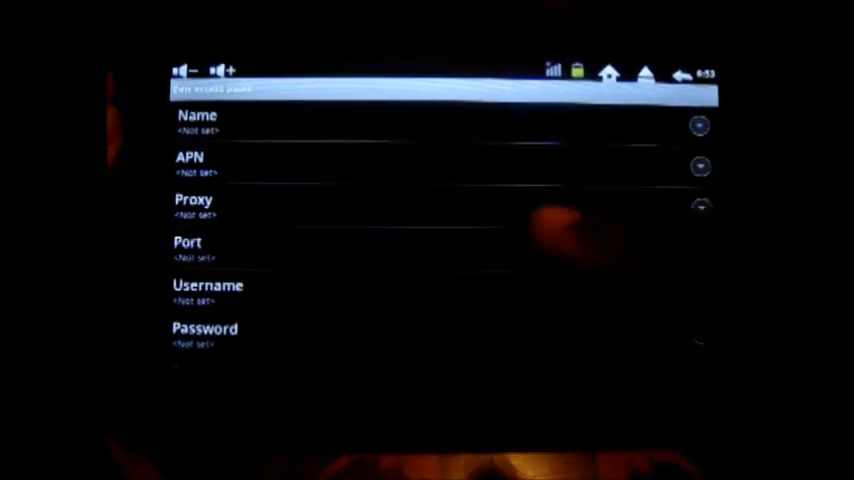
pyautogui.click(197, 122)
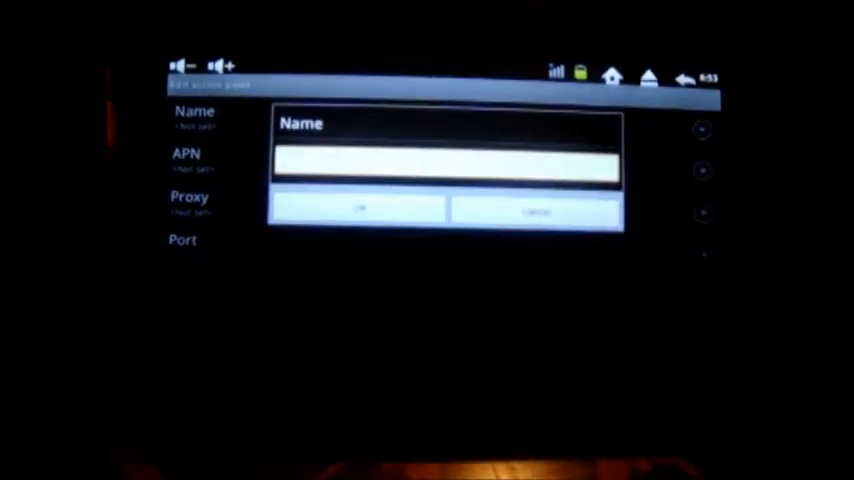
pyautogui.click(445, 165)
pyautogui.write('Orange Internet')
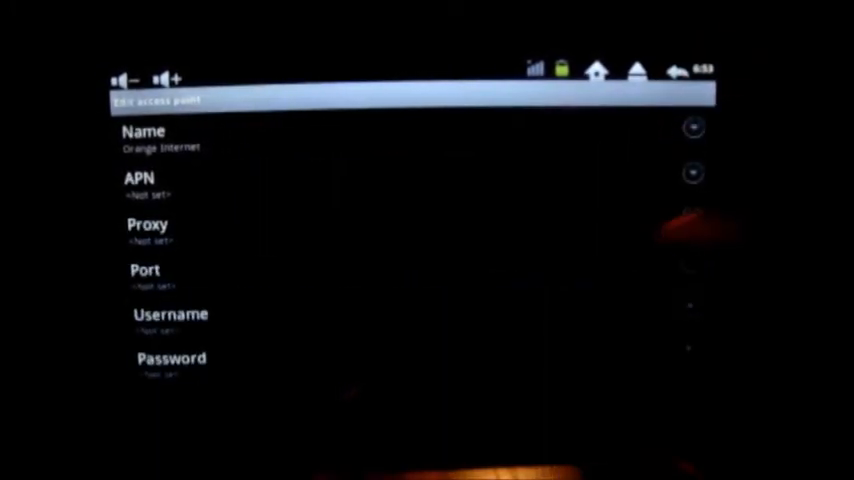
# Step: Set the APN to 'orangeinternet' and enter the mobile country code
pyautogui.click(140, 185)
pyautogui.write('orangeinternet')
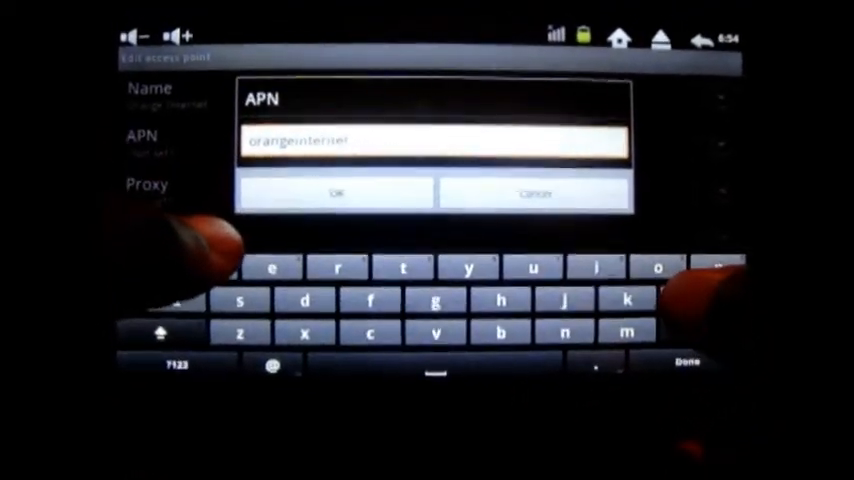
pyautogui.click(335, 192)
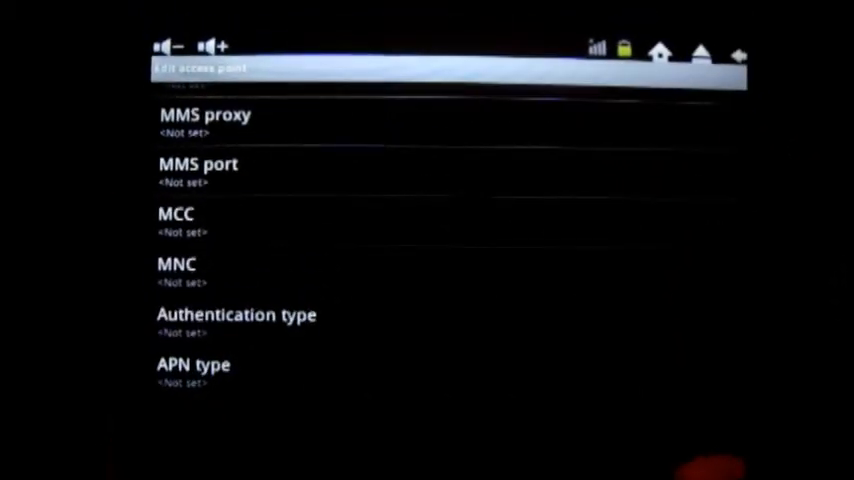
pyautogui.click(176, 220)
pyautogui.write('23')
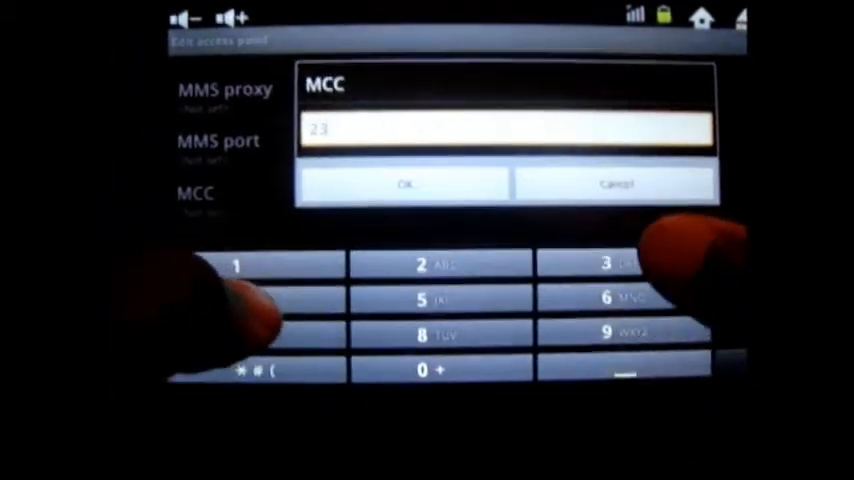
pyautogui.click(404, 184)
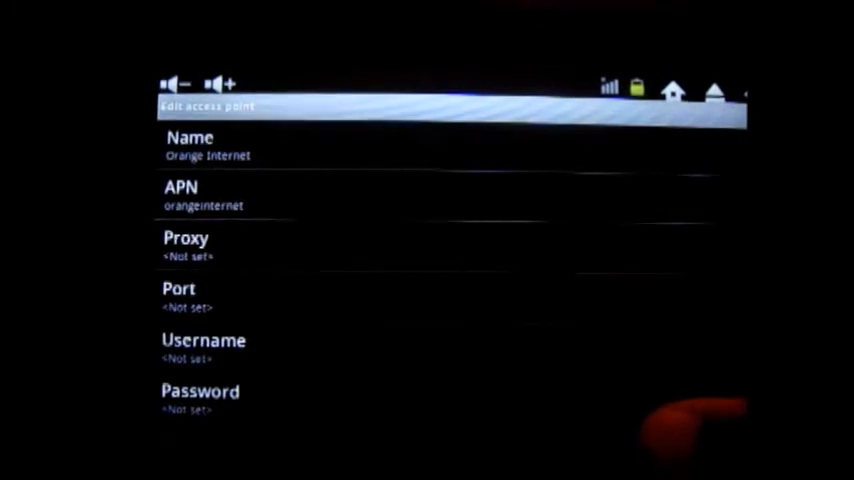
pyautogui.scroll(-3)
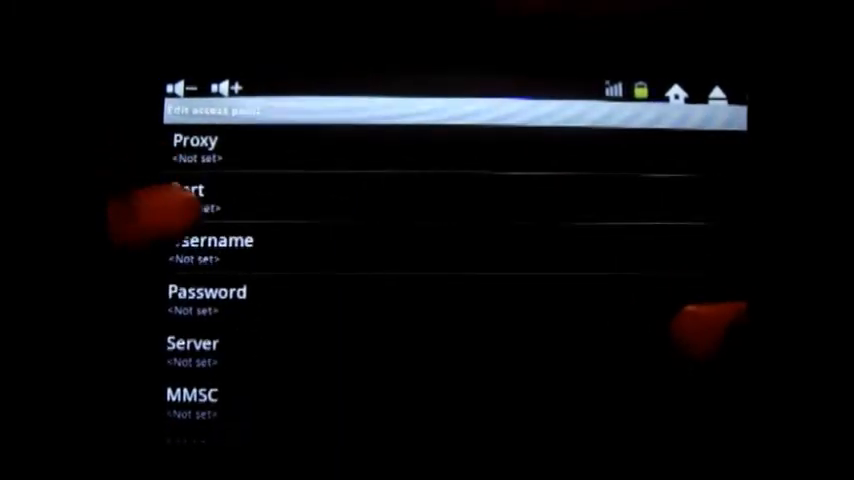
pyautogui.scroll(-3)
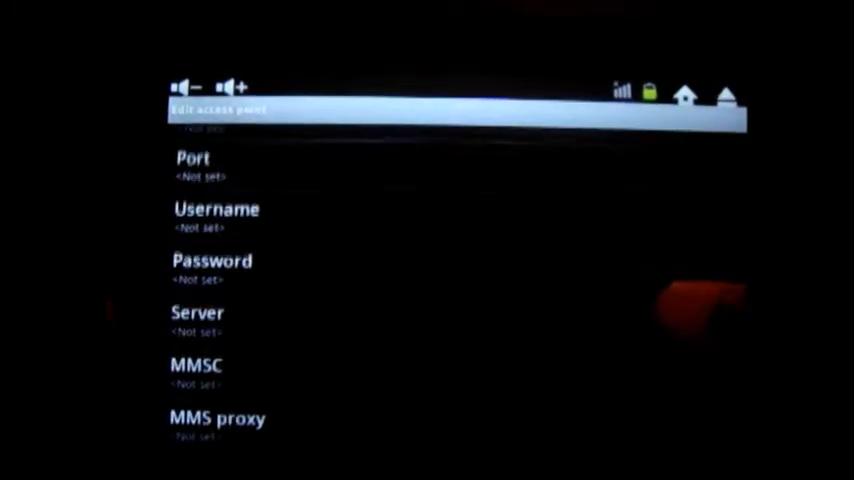
pyautogui.scroll(-3)
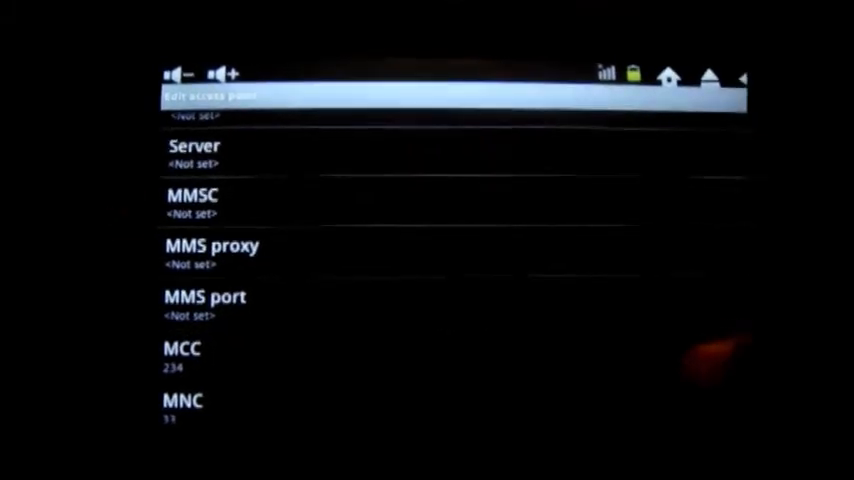
pyautogui.scroll(-3)
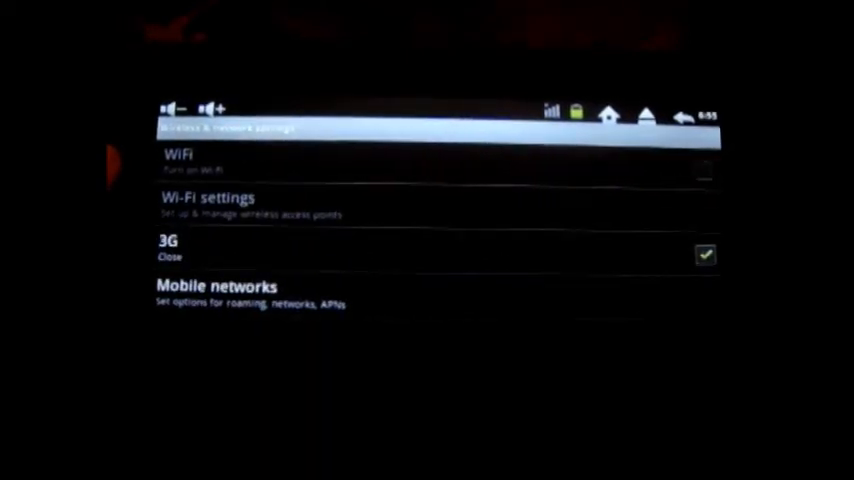
# Step: Confirm 3G is still ticked in Wireless & network settings, then exit to home
pyautogui.click(683, 114)
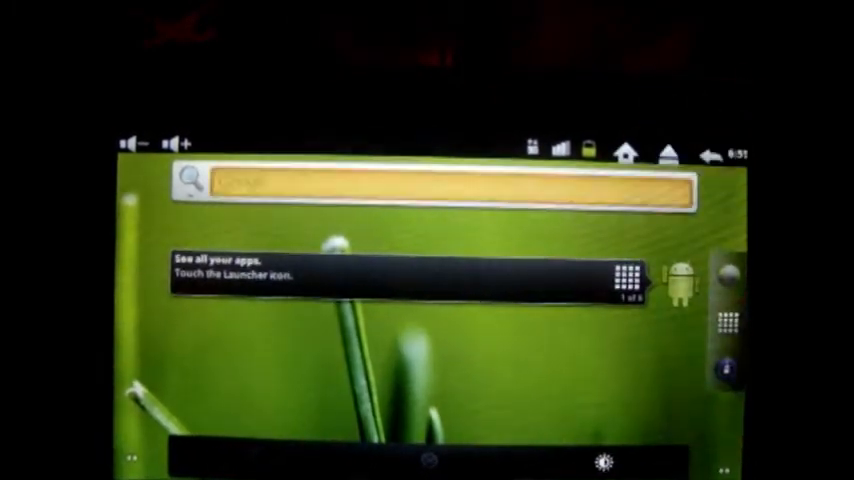
# Step: Type 'test' into the home-screen web search bar
pyautogui.write('test')
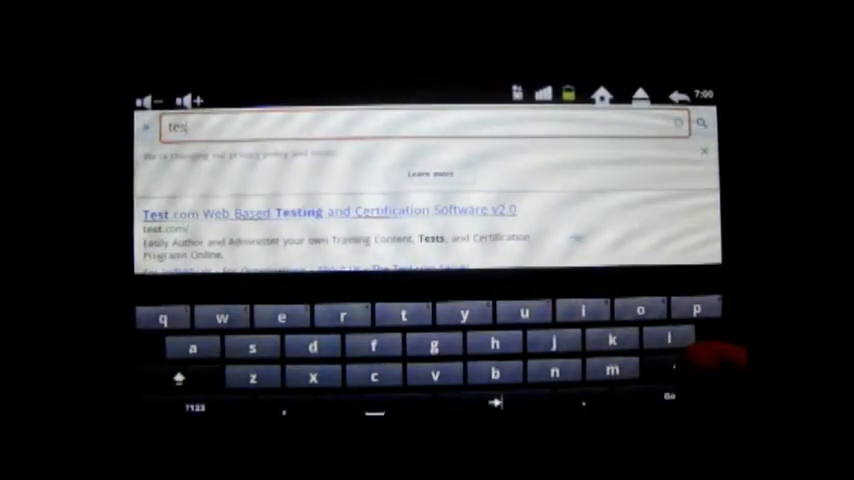
# Step: Search for 'bbc news' and open the BBC News - Home result
pyautogui.write('bbc new')
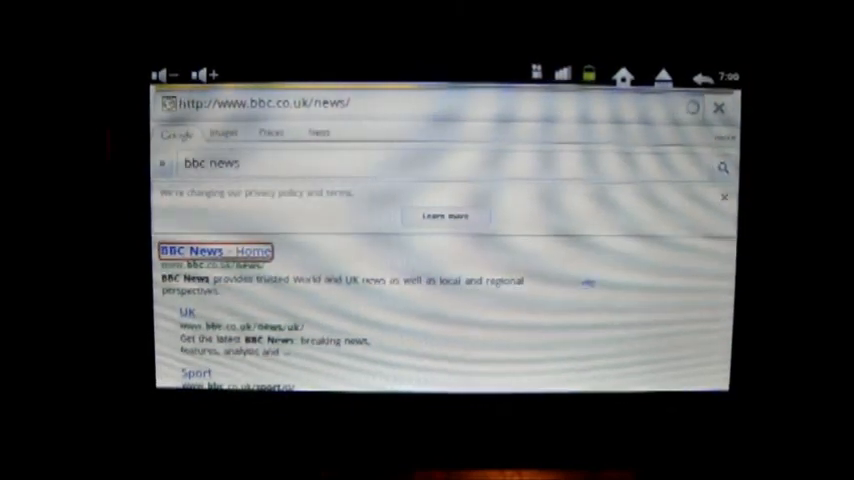
pyautogui.click(210, 250)
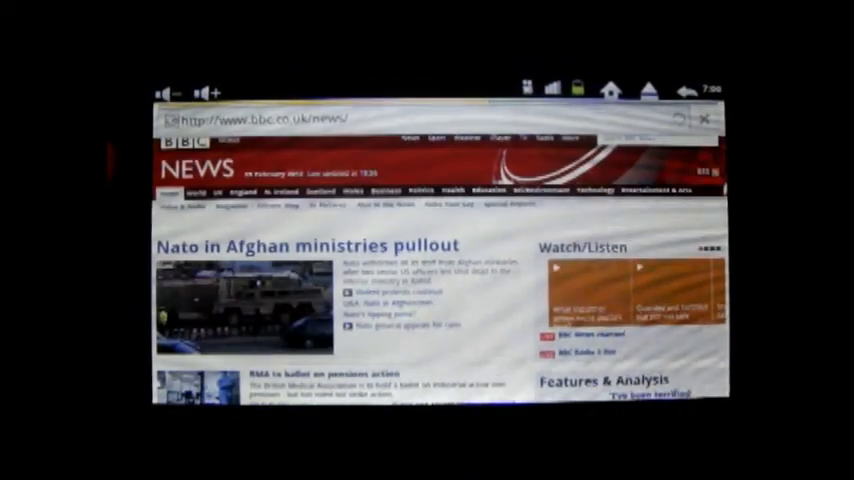
# Step: Scroll down the BBC News homepage to the Sport, Most Popular and Market Data sections
pyautogui.scroll(-3)
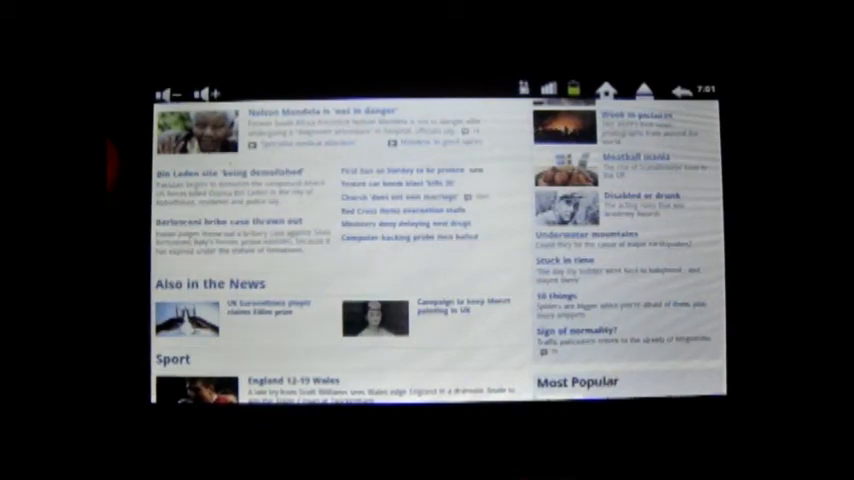
pyautogui.scroll(-3)
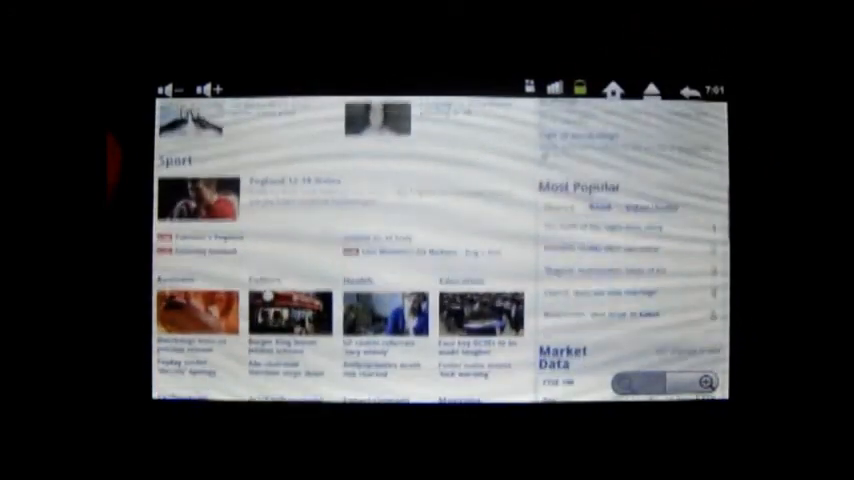
pyautogui.scroll(-3)
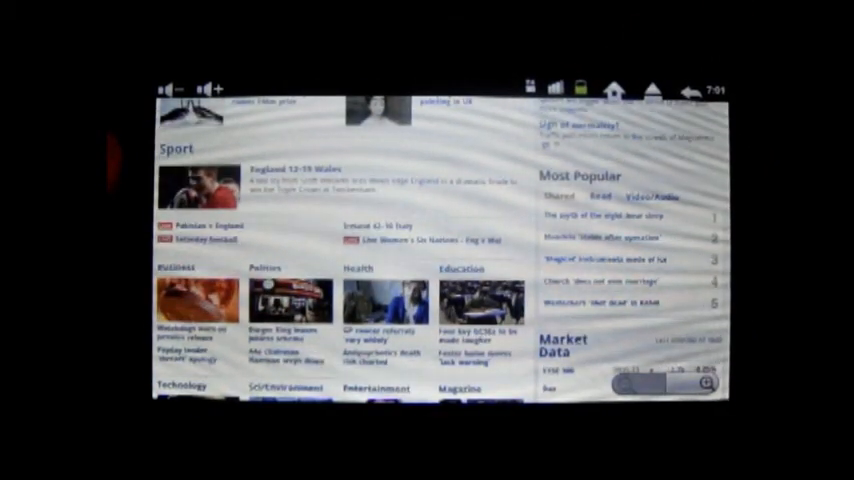